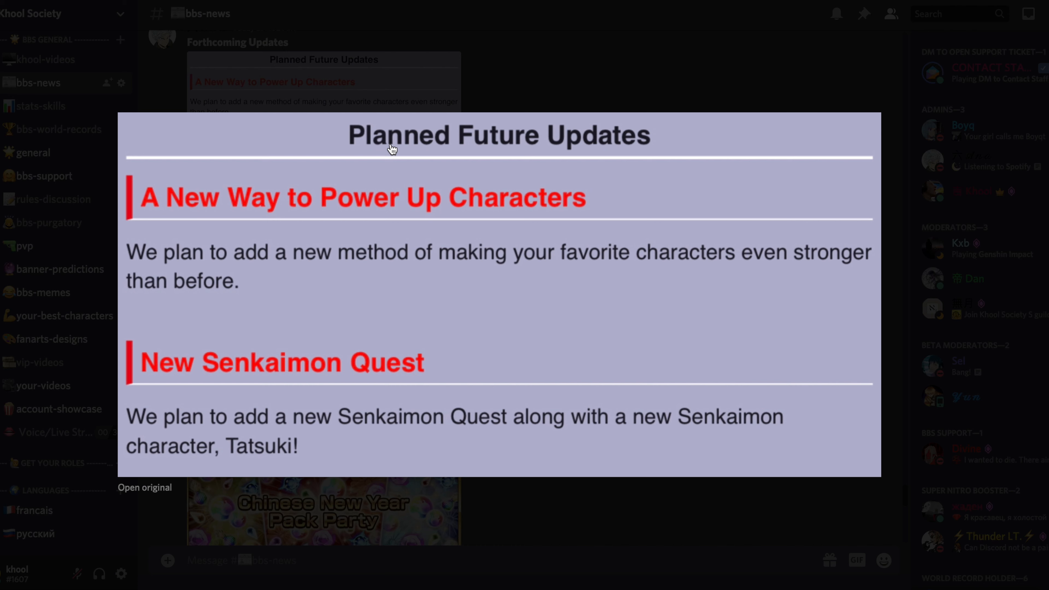
{"action": "mouse_move", "coordinate": [515, 362]}
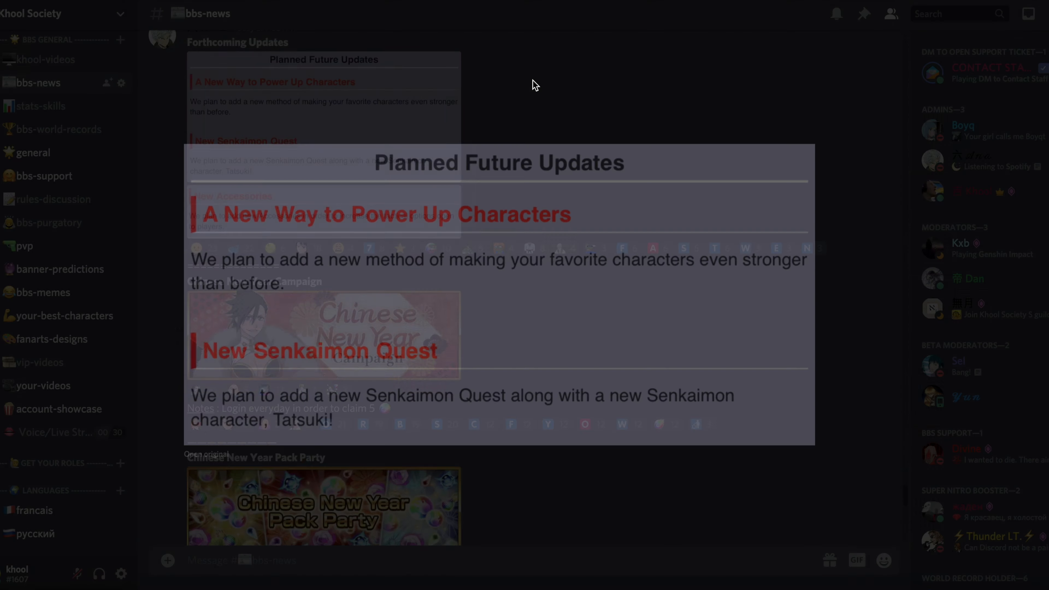
- Reveal the comment suggesting an Extra Skill for characters beneath the YouTube poll
{"action": "left_click", "coordinate": [709, 46]}
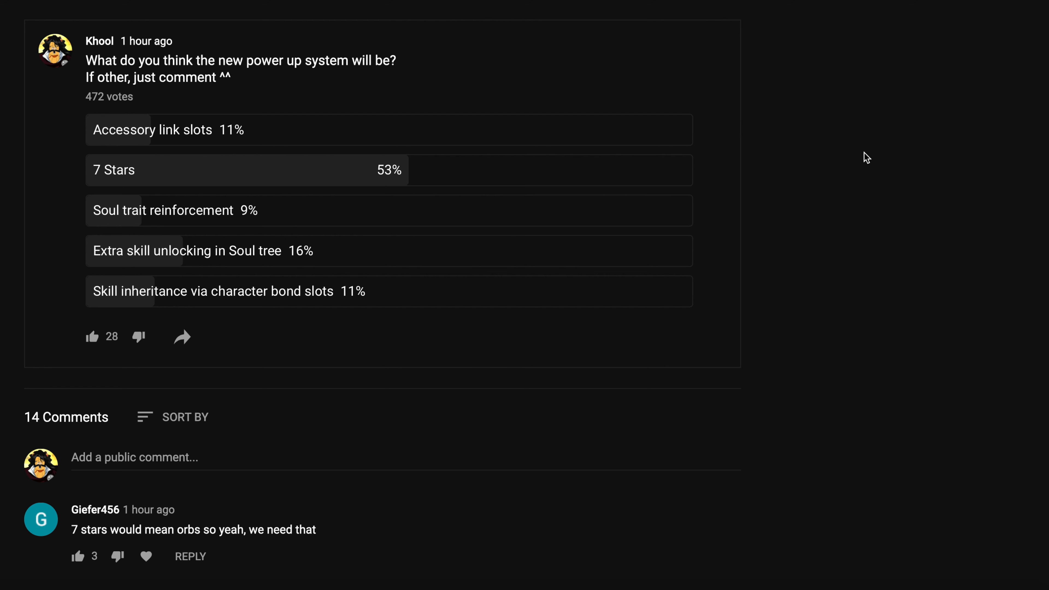
{"action": "mouse_move", "coordinate": [12, 191]}
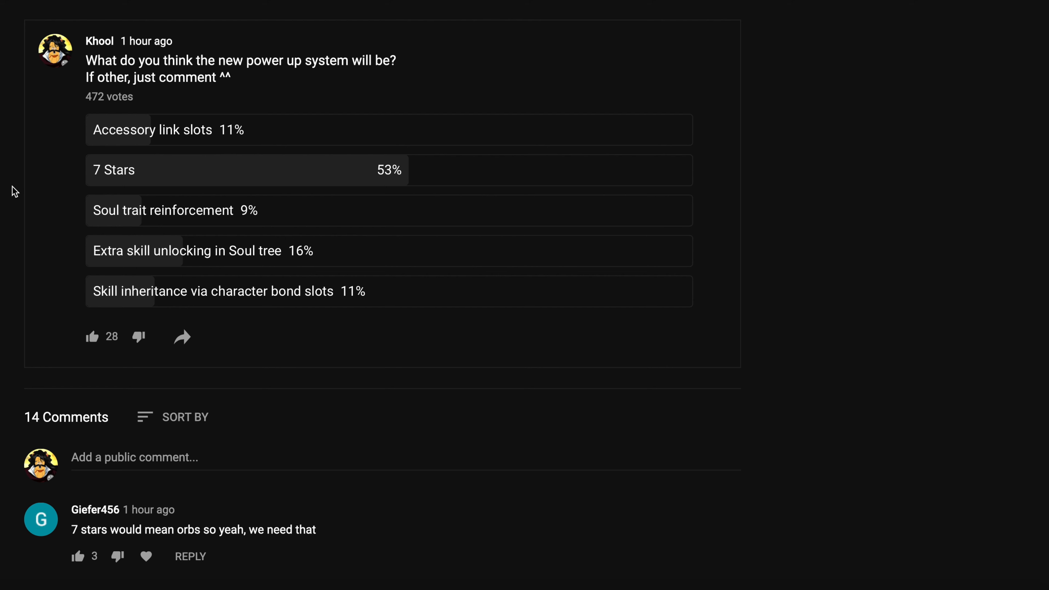
{"action": "mouse_move", "coordinate": [503, 184]}
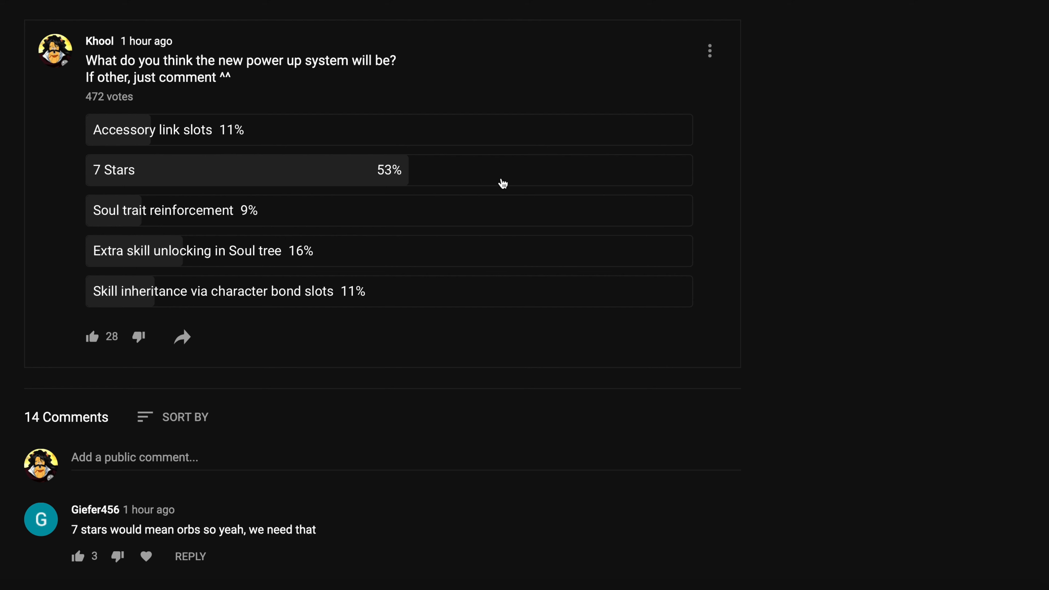
{"action": "mouse_move", "coordinate": [769, 206]}
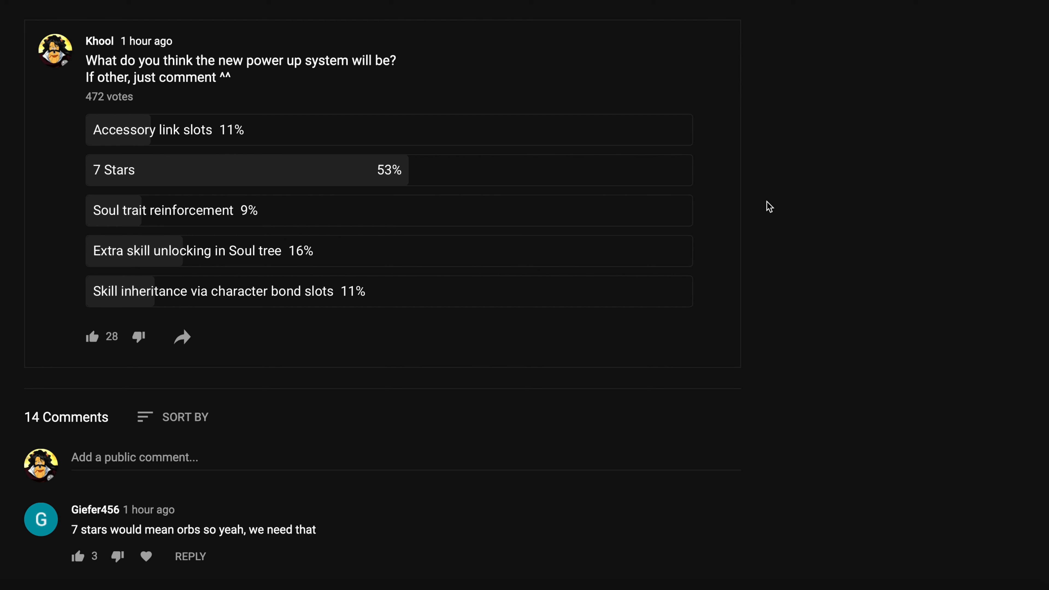
{"action": "mouse_move", "coordinate": [21, 222]}
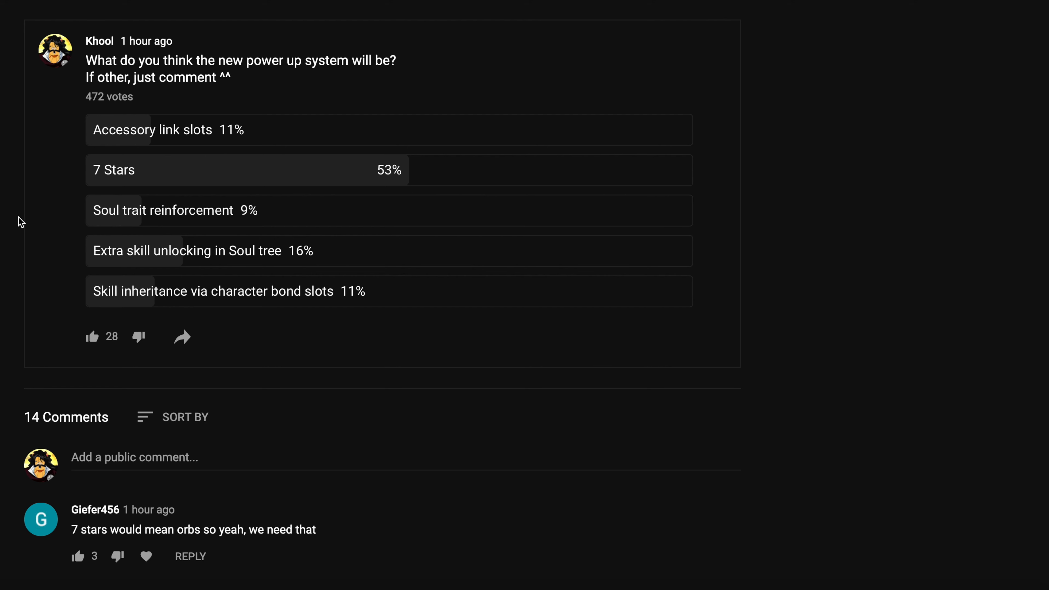
{"action": "mouse_move", "coordinate": [5, 223]}
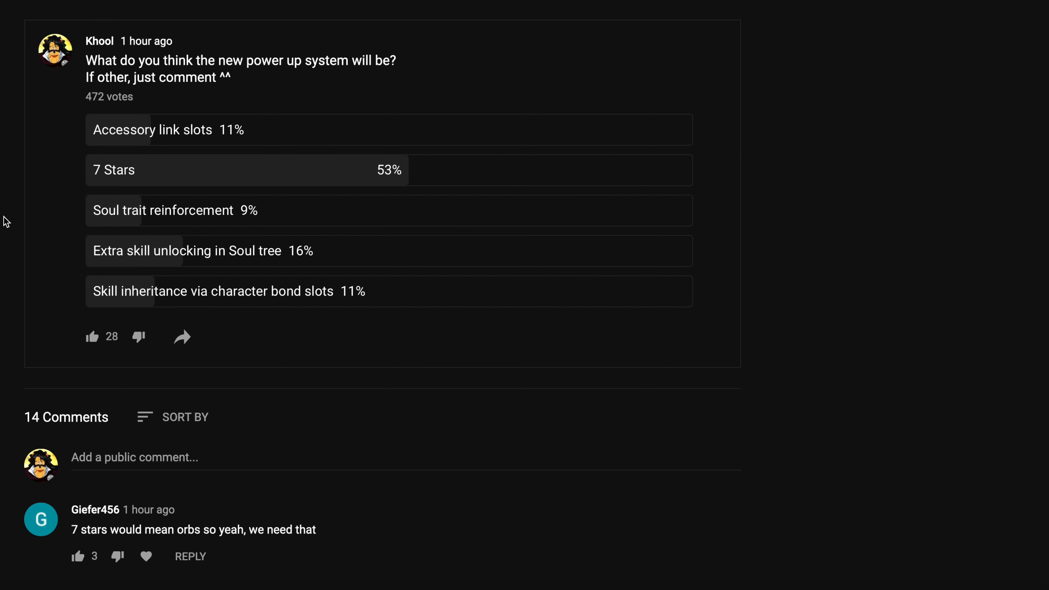
{"action": "scroll", "scroll_direction": "down", "scroll_amount": 3}
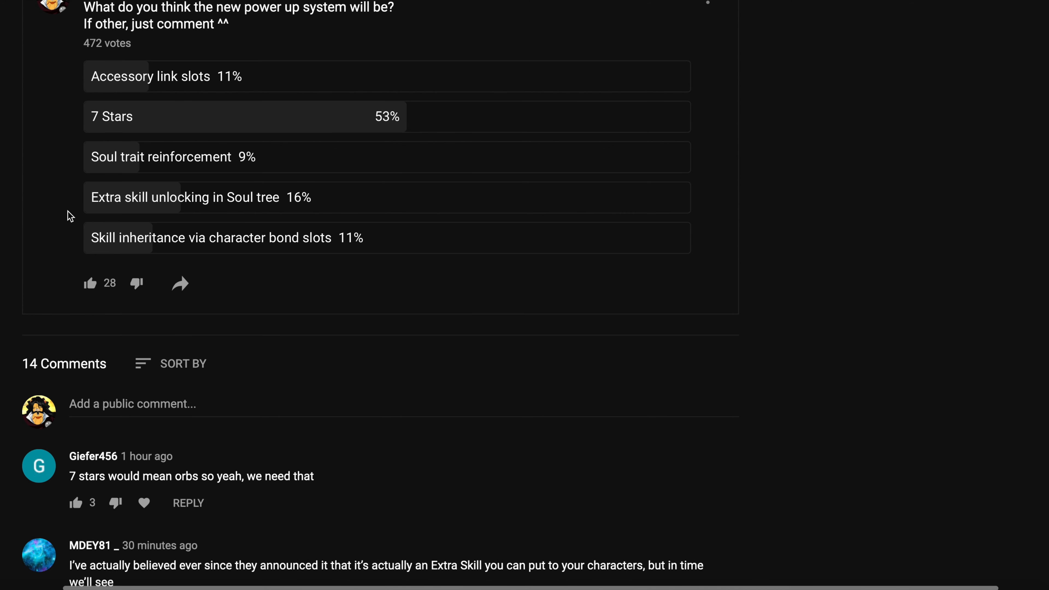
{"action": "mouse_move", "coordinate": [15, 214]}
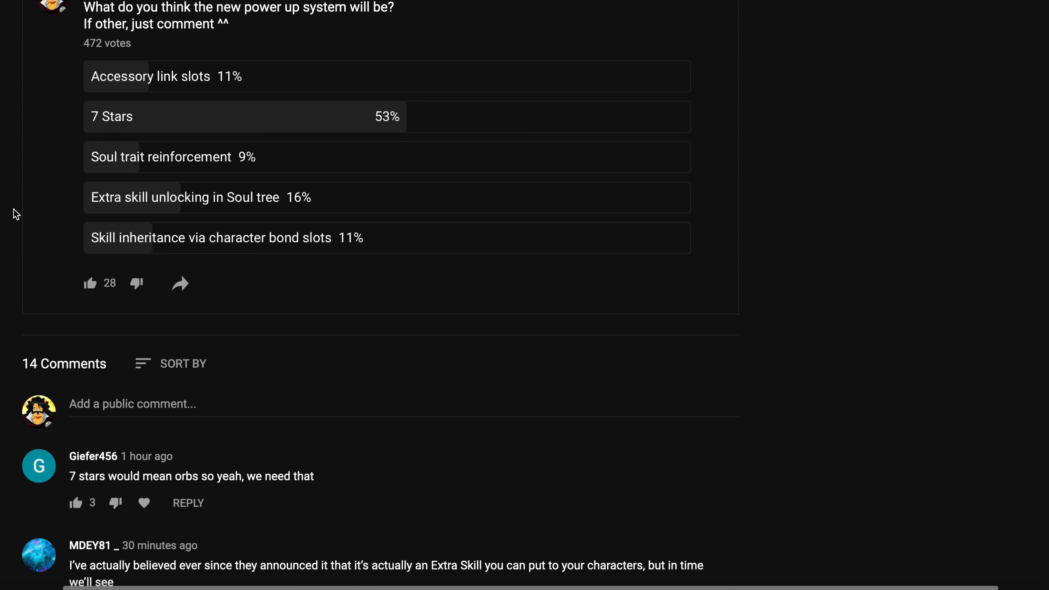
{"action": "mouse_move", "coordinate": [6, 217]}
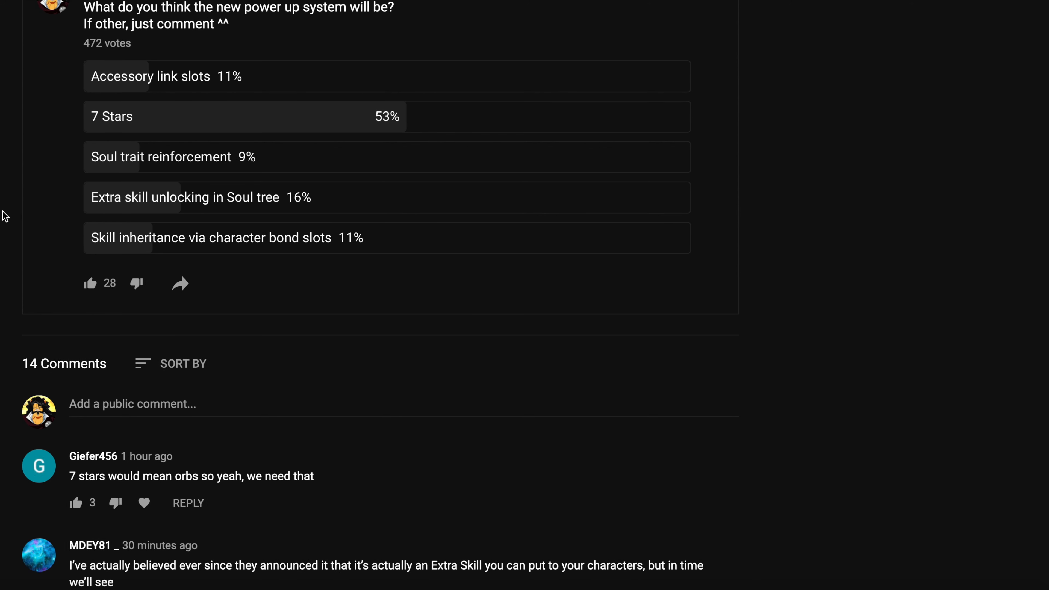
{"action": "mouse_move", "coordinate": [104, 260]}
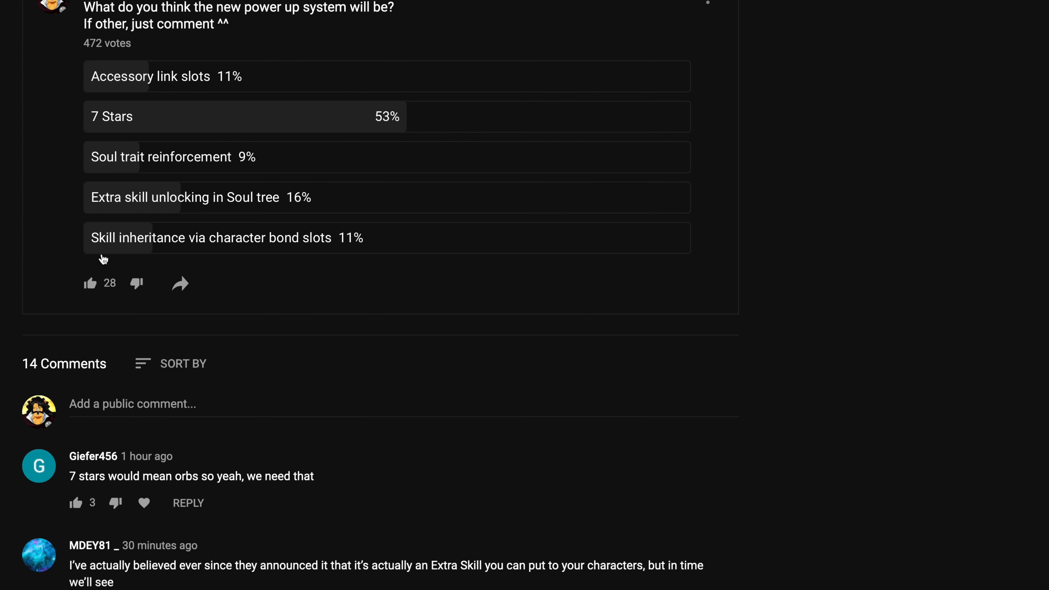
{"action": "mouse_move", "coordinate": [108, 260]}
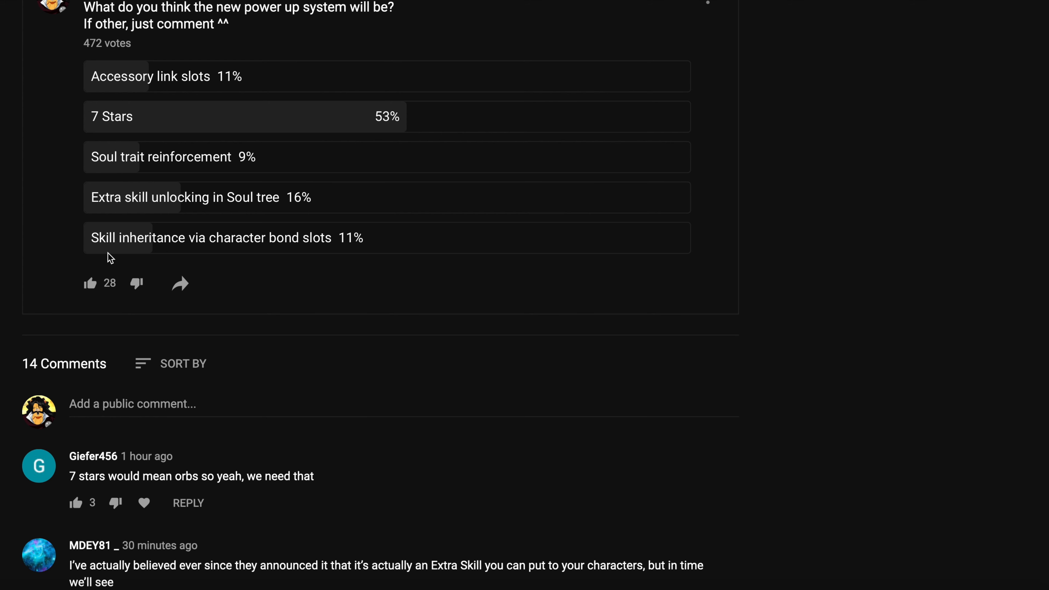
{"action": "mouse_move", "coordinate": [391, 279]}
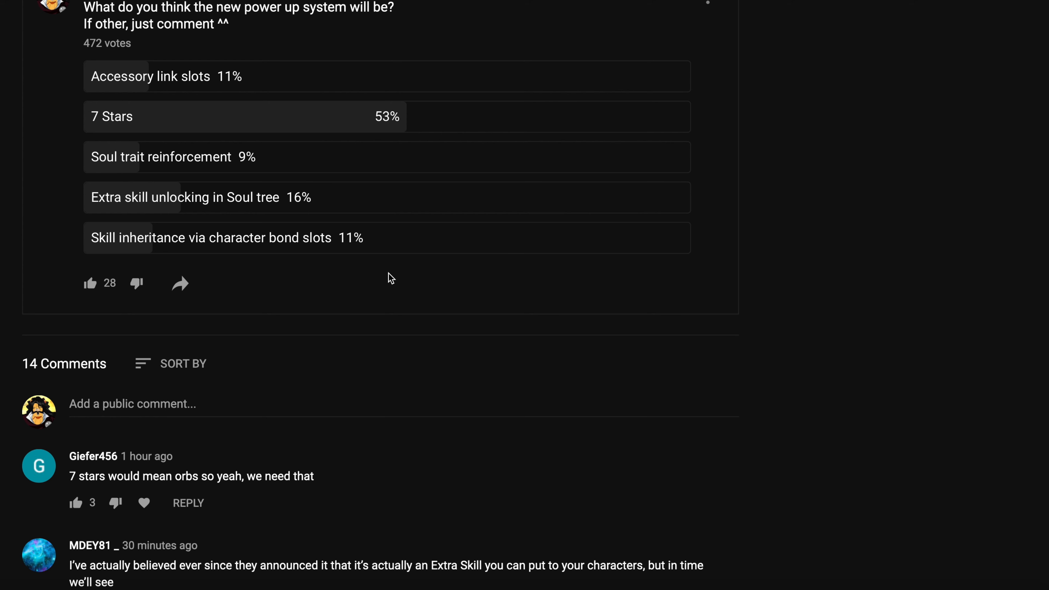
{"action": "mouse_move", "coordinate": [321, 272]}
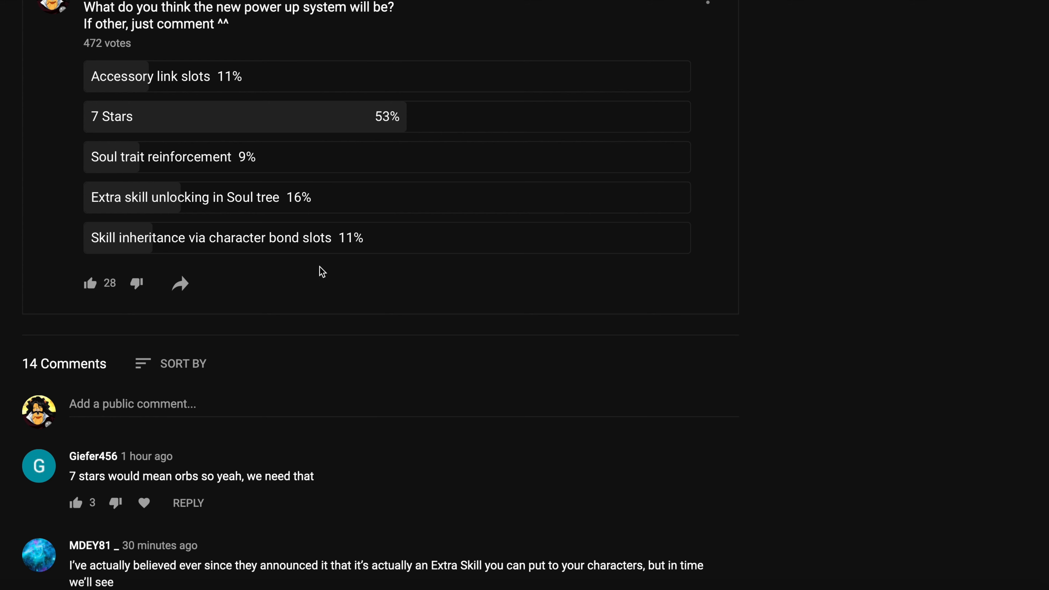
{"action": "mouse_move", "coordinate": [241, 248]}
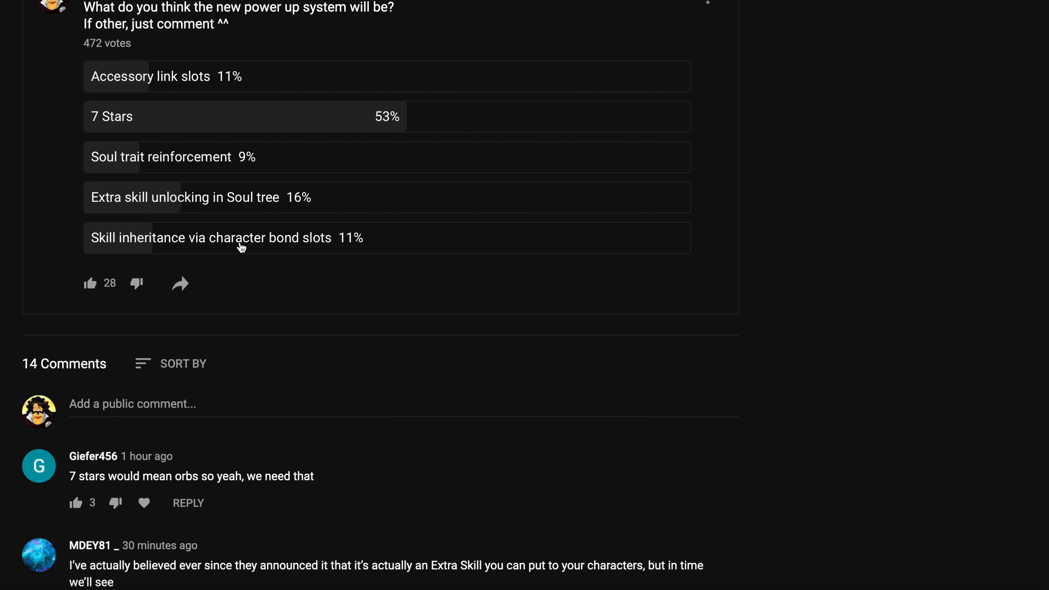
{"action": "mouse_move", "coordinate": [872, 233]}
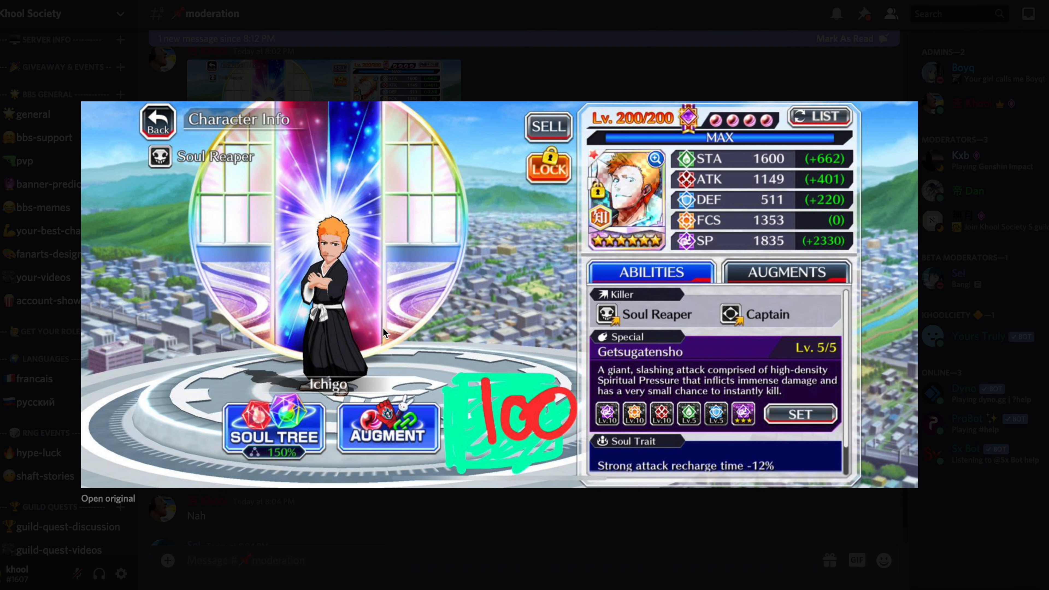
{"action": "mouse_move", "coordinate": [477, 406]}
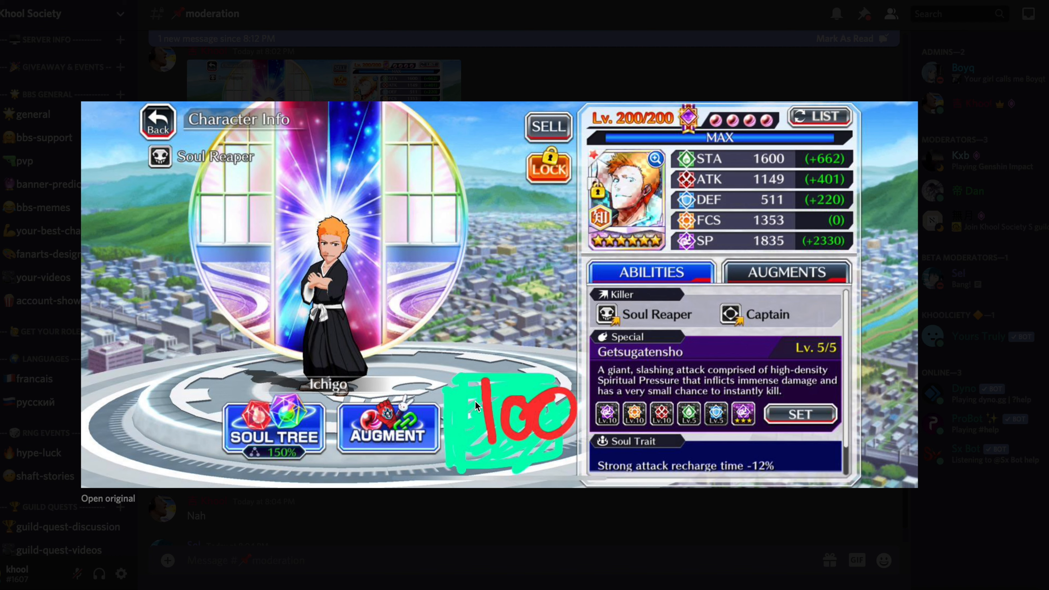
{"action": "mouse_move", "coordinate": [256, 432]}
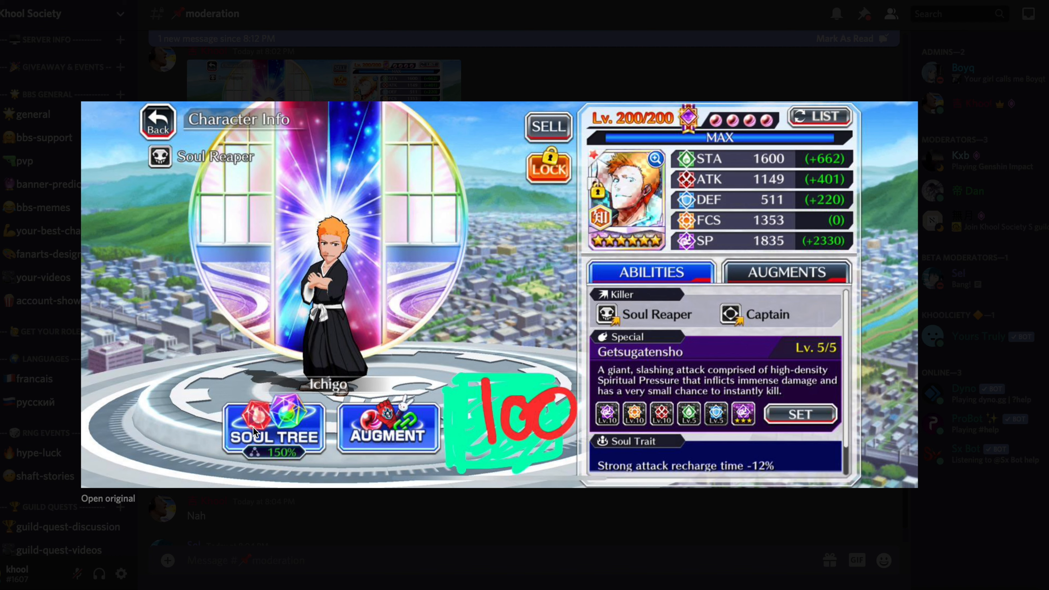
{"action": "mouse_move", "coordinate": [268, 397]}
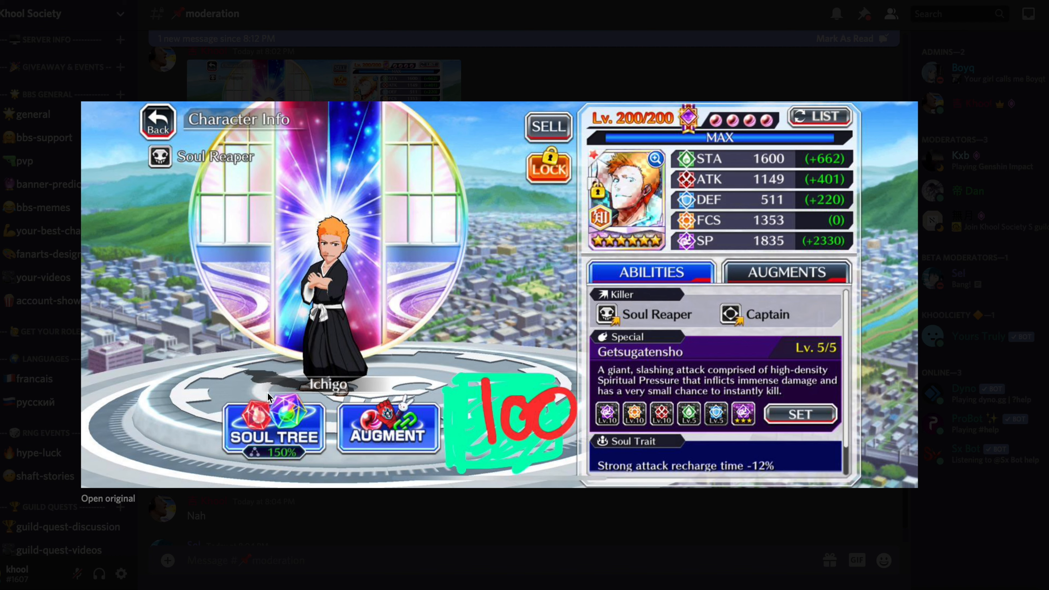
{"action": "mouse_move", "coordinate": [376, 446]}
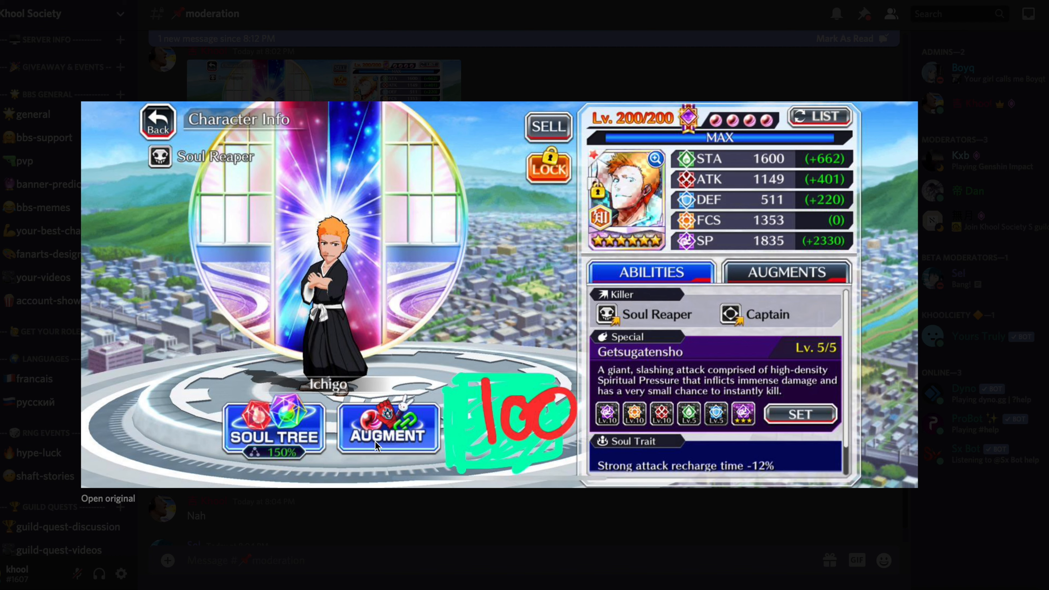
{"action": "mouse_move", "coordinate": [472, 436]}
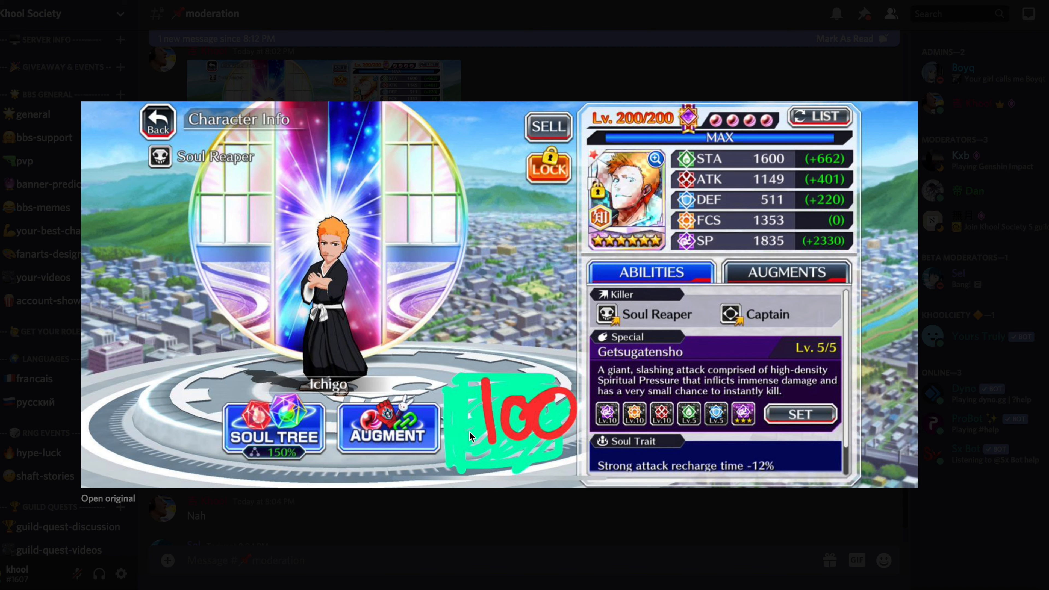
{"action": "mouse_move", "coordinate": [207, 441]}
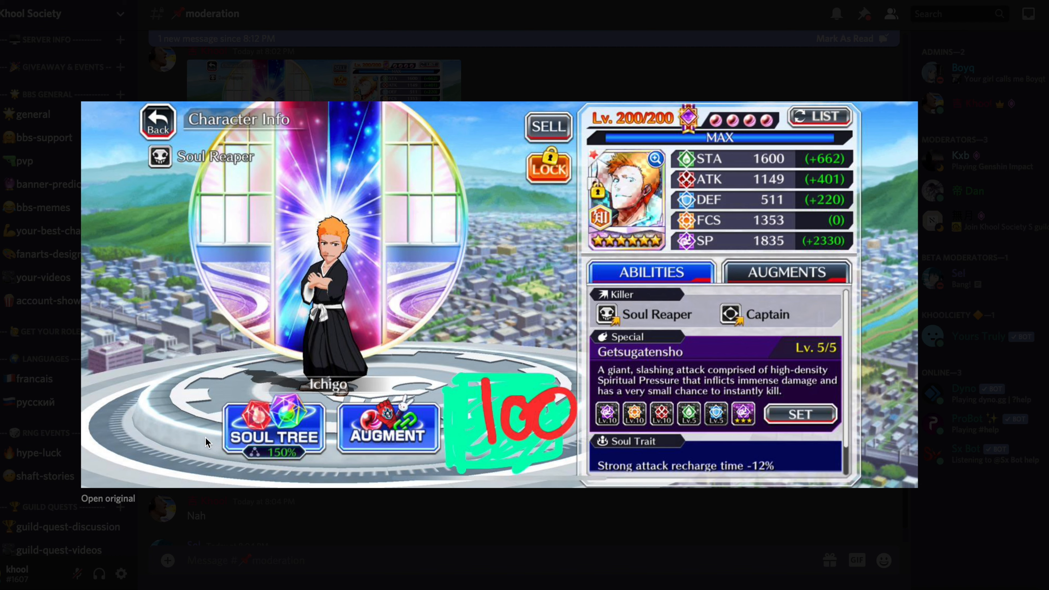
{"action": "mouse_move", "coordinate": [573, 434]}
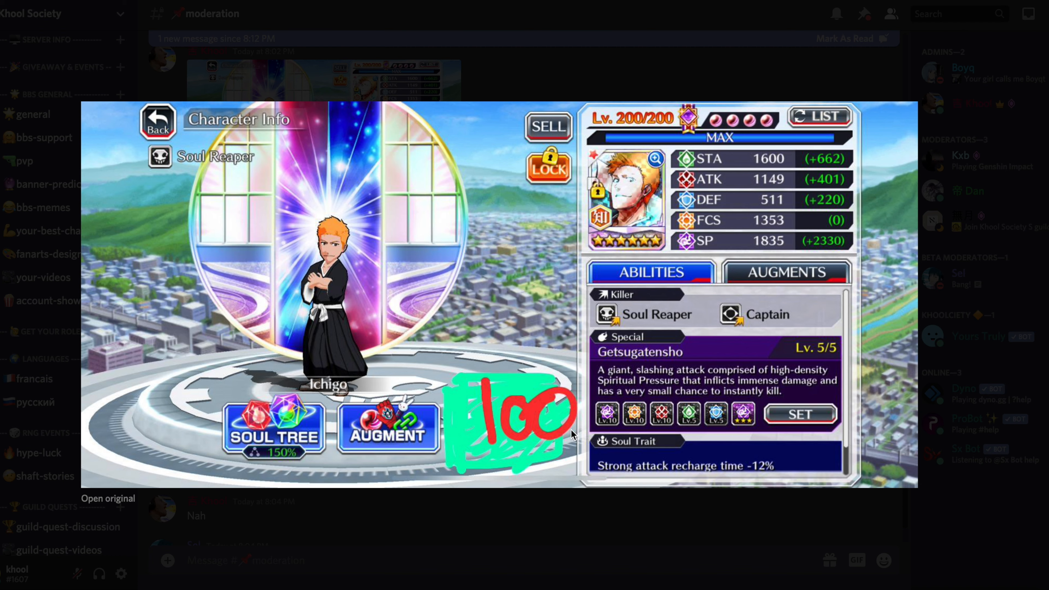
{"action": "mouse_move", "coordinate": [315, 419]}
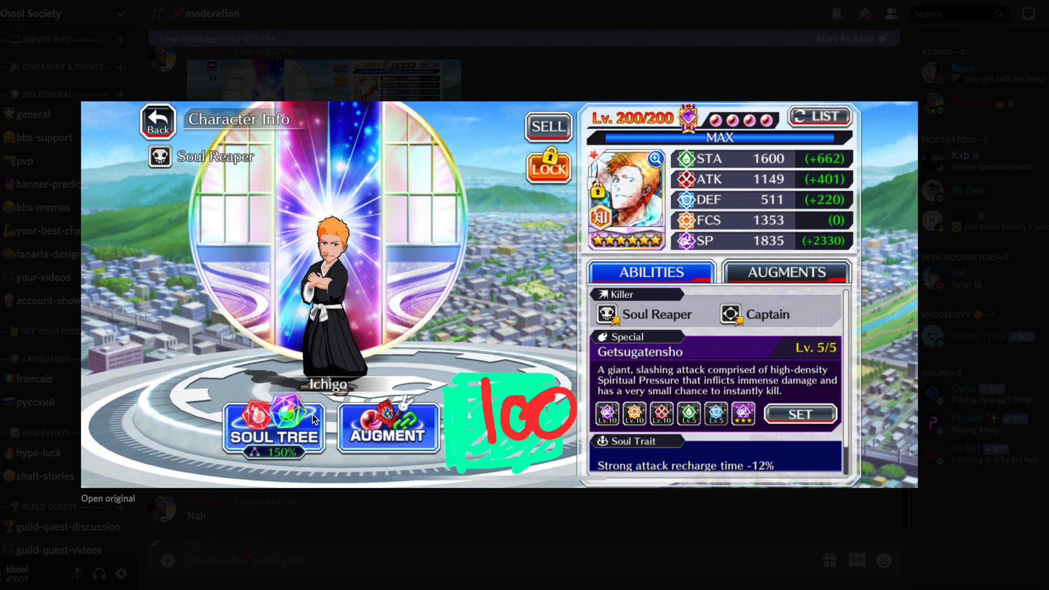
{"action": "mouse_move", "coordinate": [309, 459]}
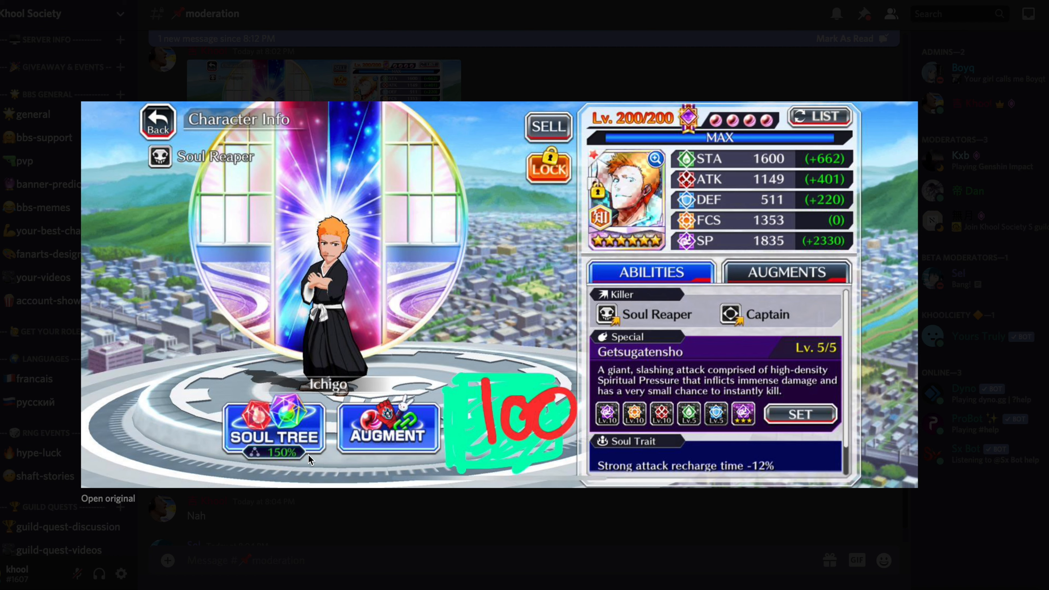
{"action": "mouse_move", "coordinate": [623, 425]}
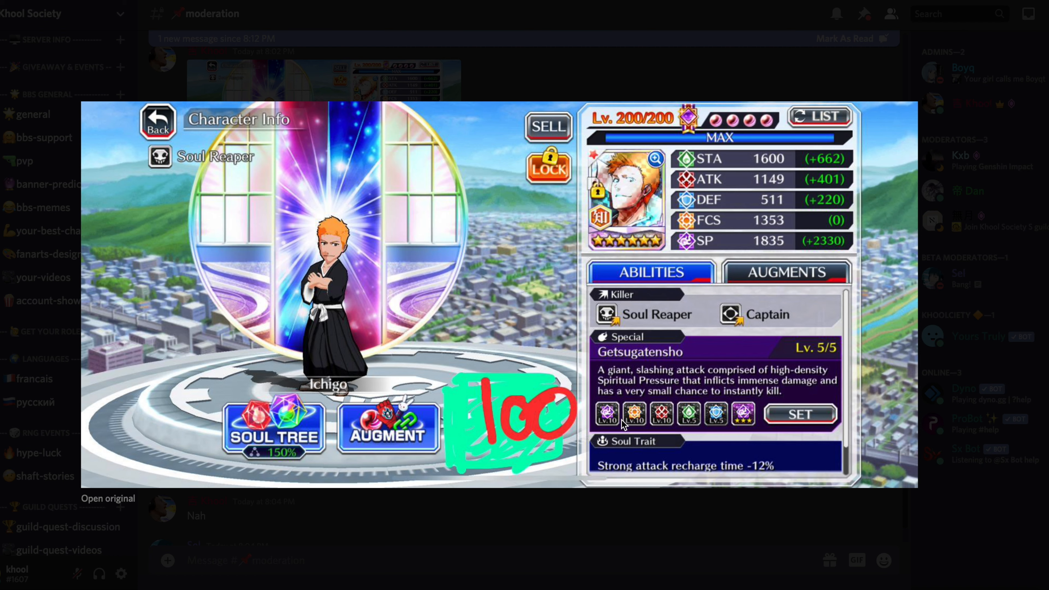
{"action": "mouse_move", "coordinate": [609, 399]}
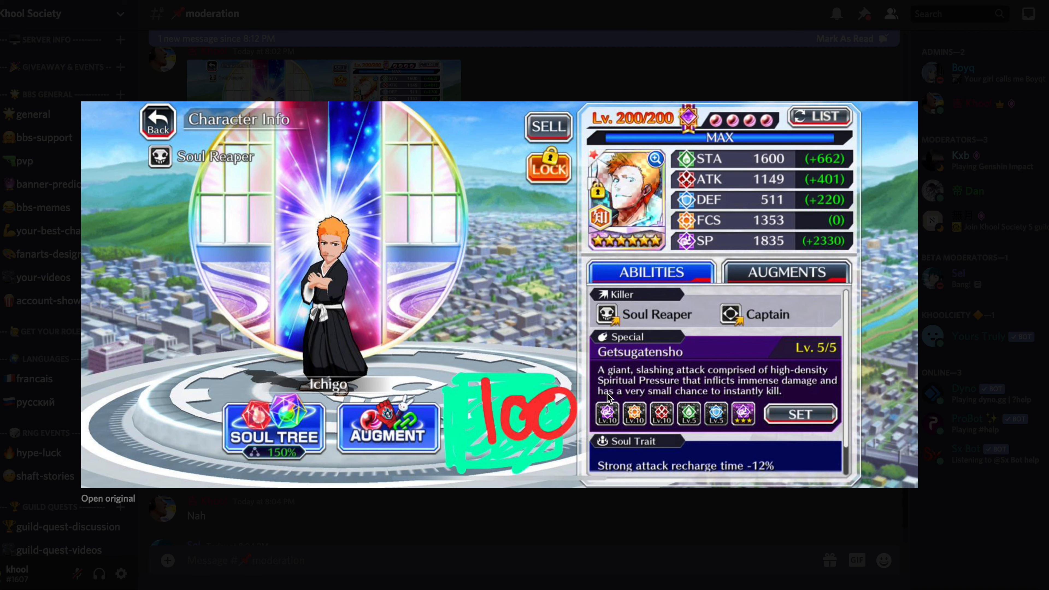
{"action": "mouse_move", "coordinate": [600, 418]}
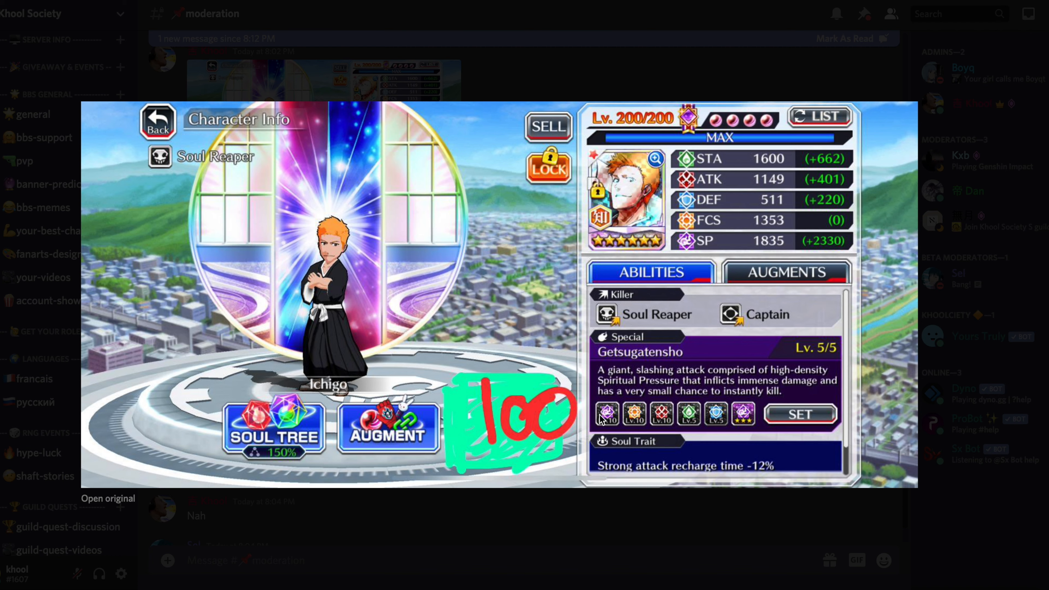
{"action": "mouse_move", "coordinate": [613, 387]}
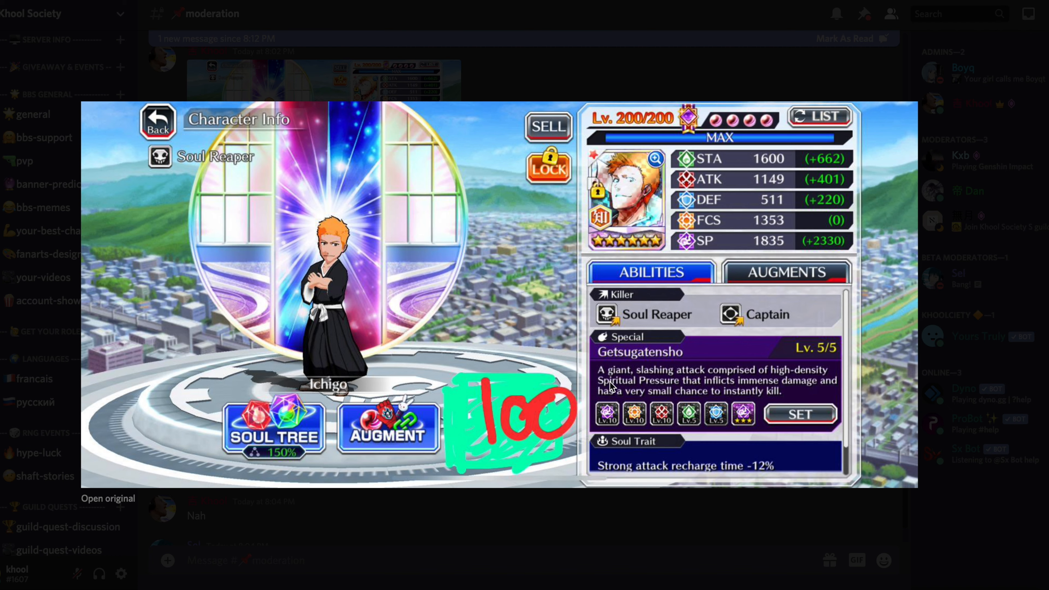
{"action": "mouse_move", "coordinate": [407, 370]}
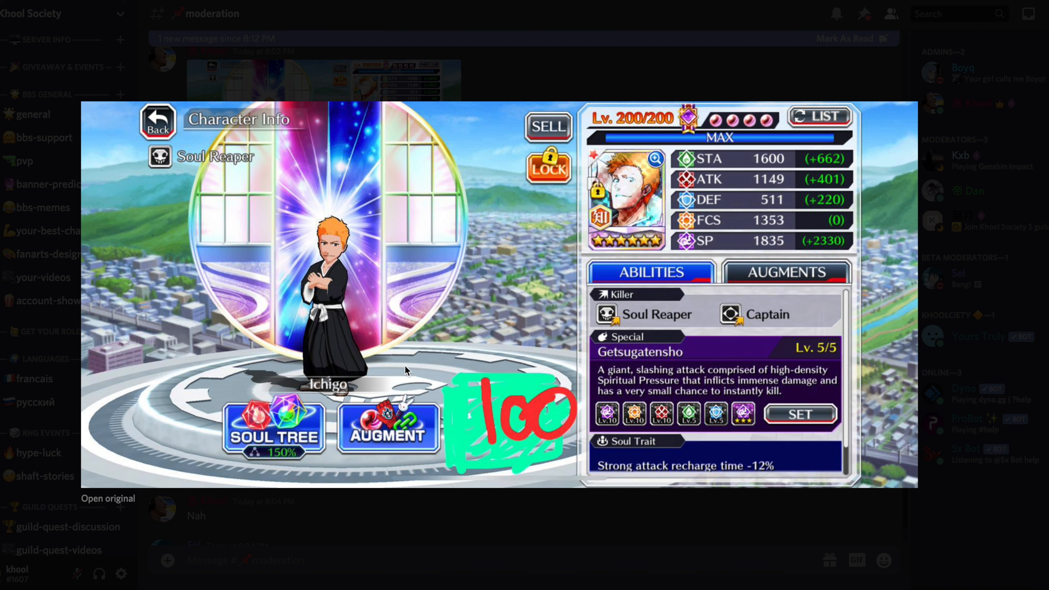
{"action": "mouse_move", "coordinate": [775, 464]}
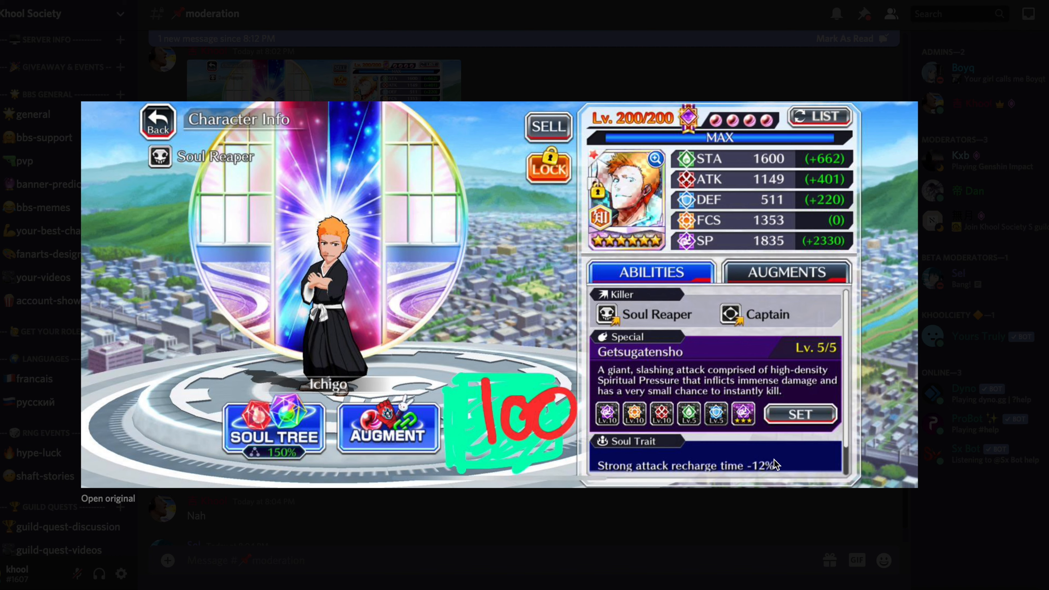
{"action": "mouse_move", "coordinate": [564, 475]}
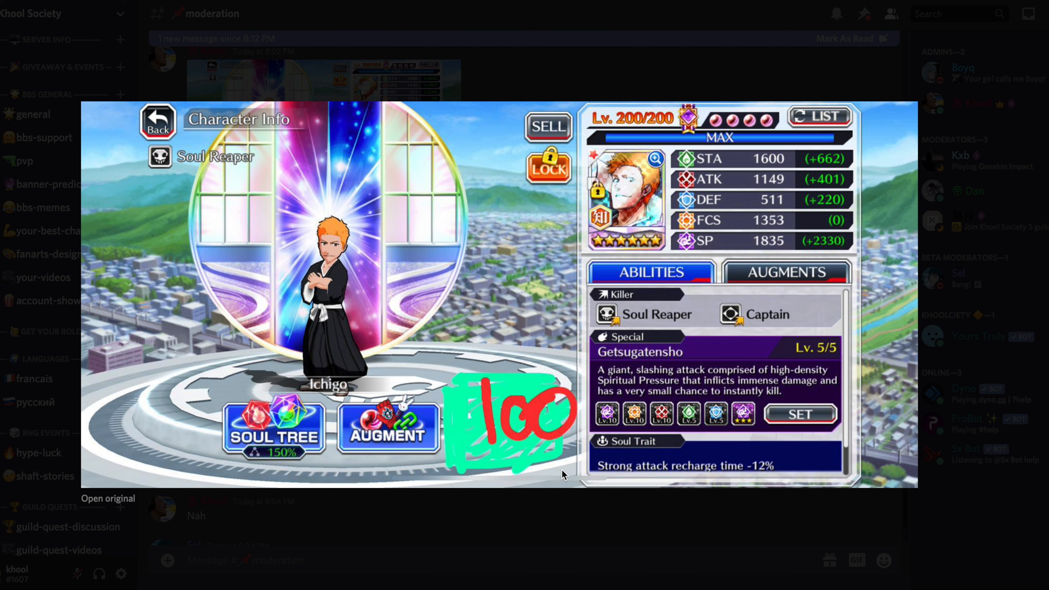